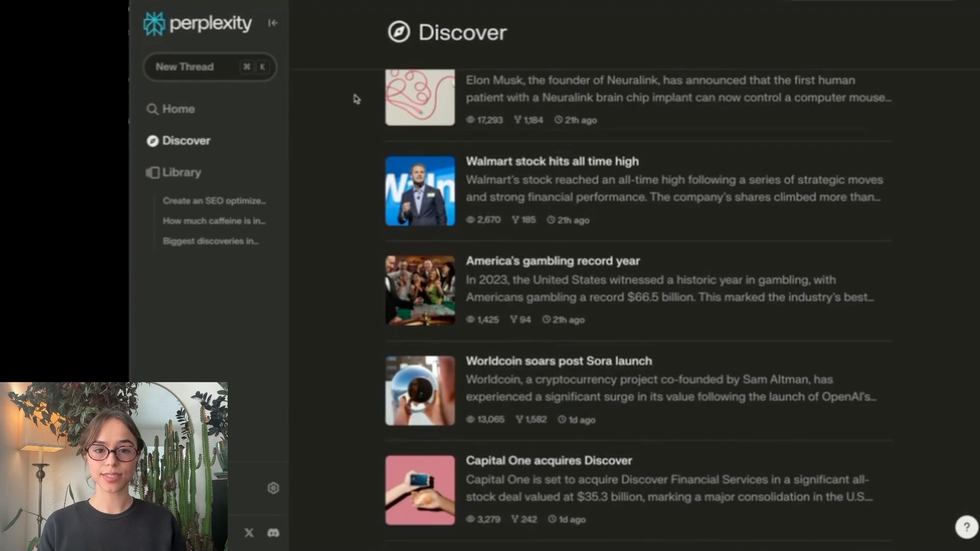
- Ask a new Perplexity thread to summarize peer-reviewed studies on green tea's health effects
click(184, 67)
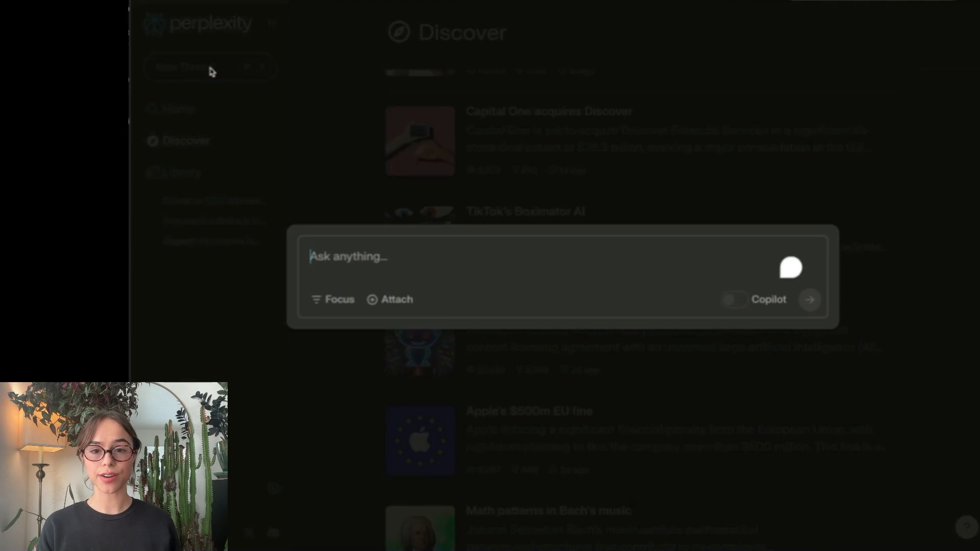
text(Summarize findings from peer-reviewed studies on the health effects of consuming green tea.)
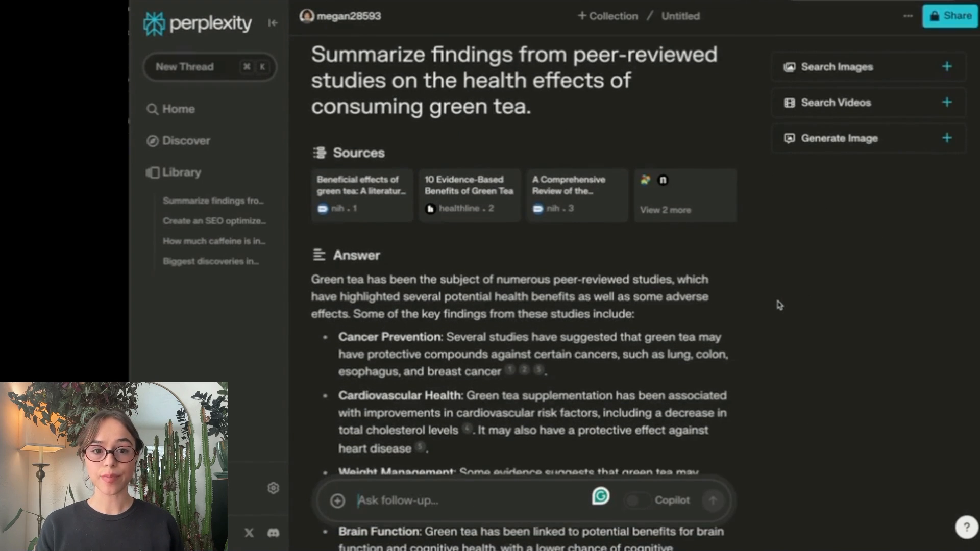
scroll(down, 3)
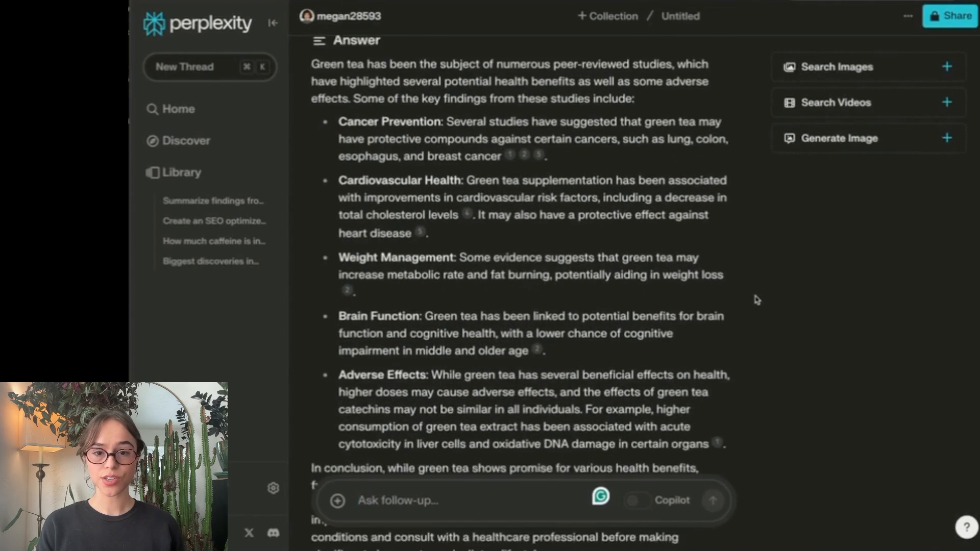
scroll(down, 3)
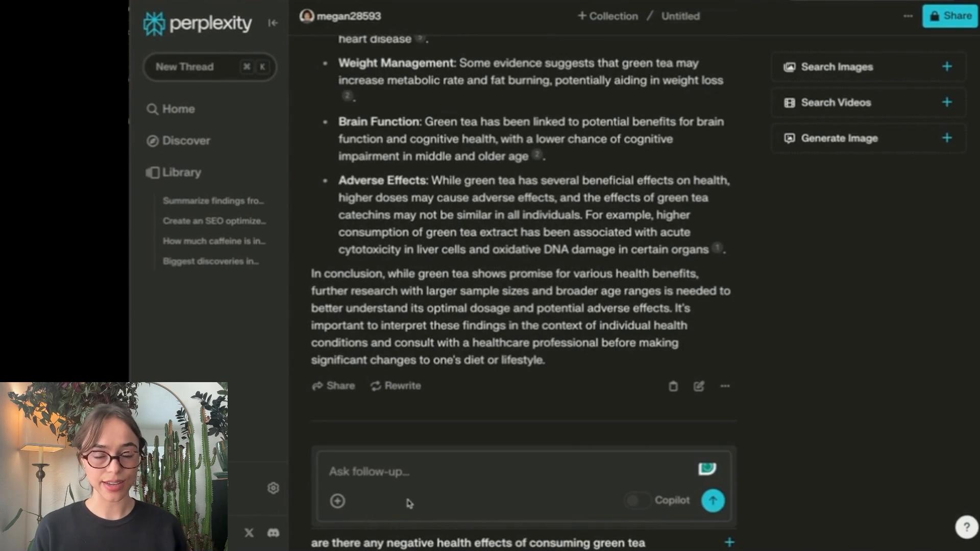
click(214, 221)
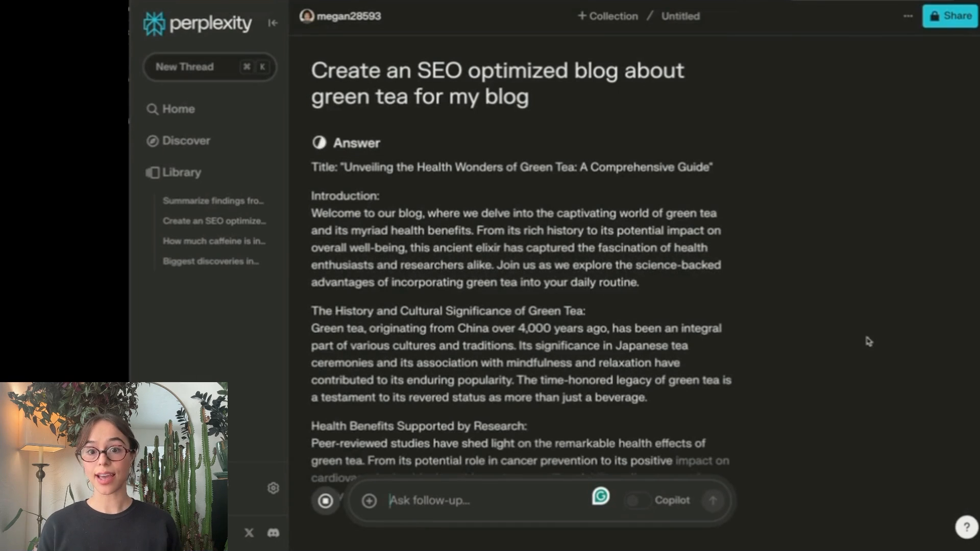
- Scroll through the SEO-optimized green tea blog post covering history, benefits and adverse effects
scroll(down, 3)
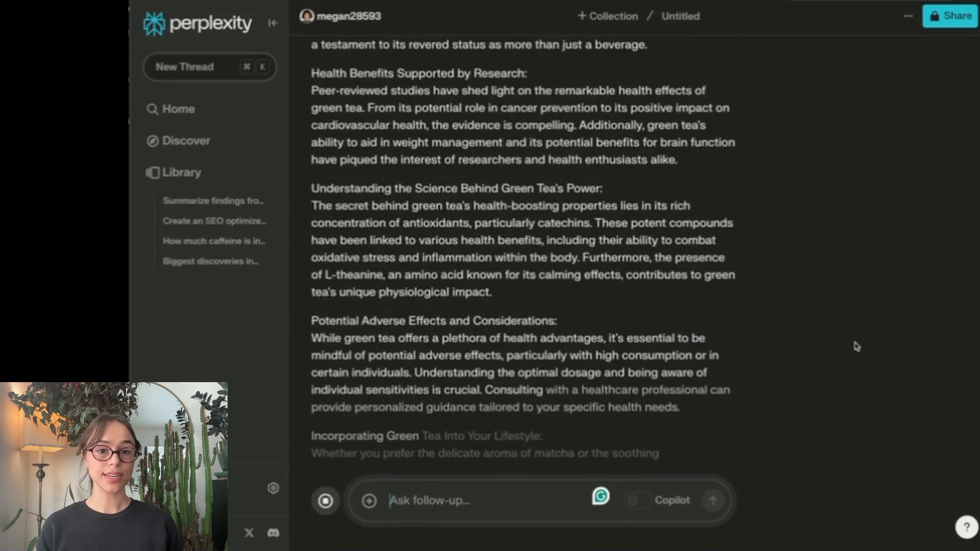
scroll(down, 3)
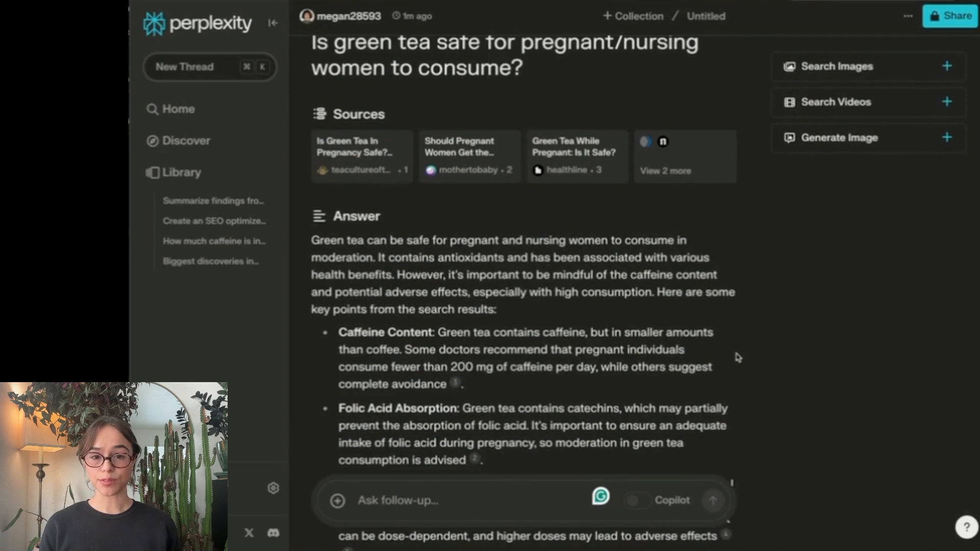
- Scroll through the sources and answer on green tea safety during pregnancy and nursing
scroll(down, 3)
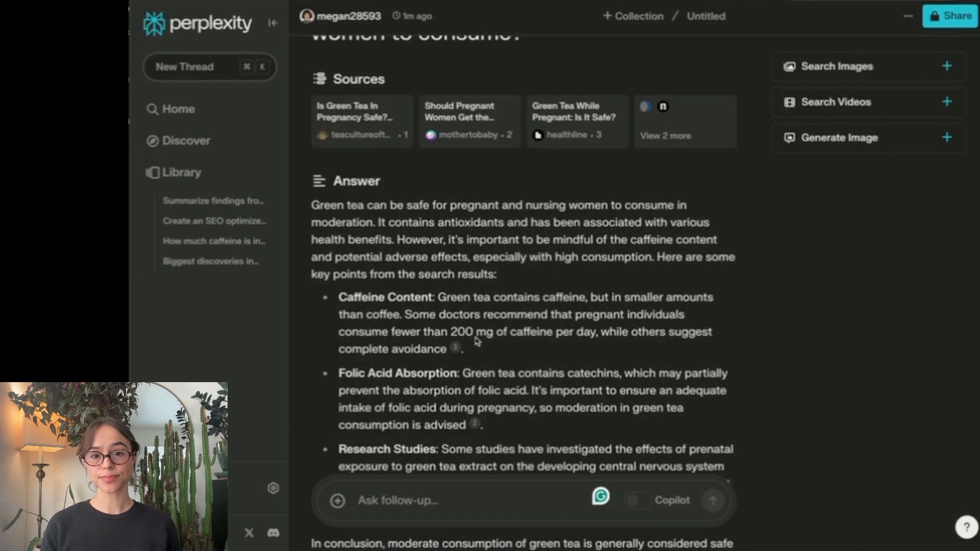
scroll(down, 3)
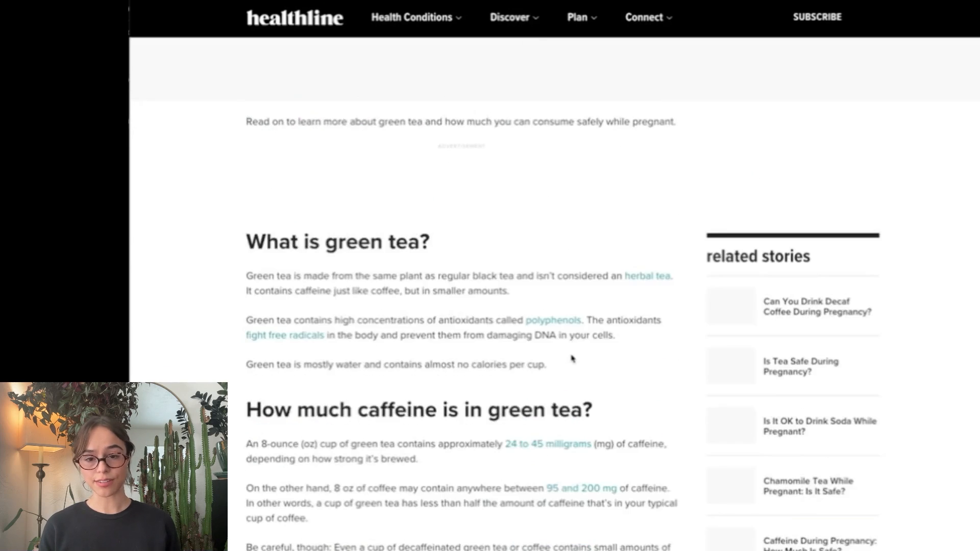
- Review the Healthline pregnancy article and USDA FoodData Central entry for brewed green tea
scroll(down, 3)
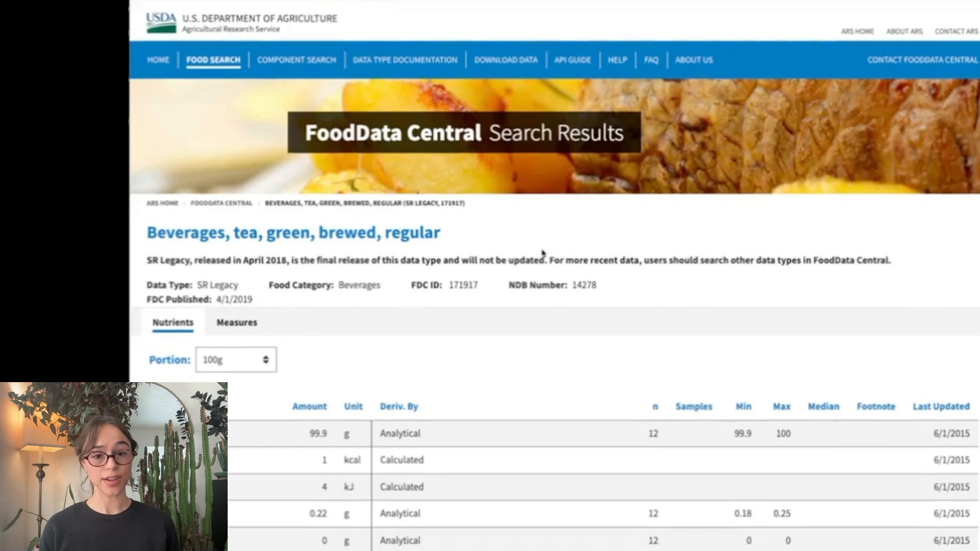
scroll(down, 3)
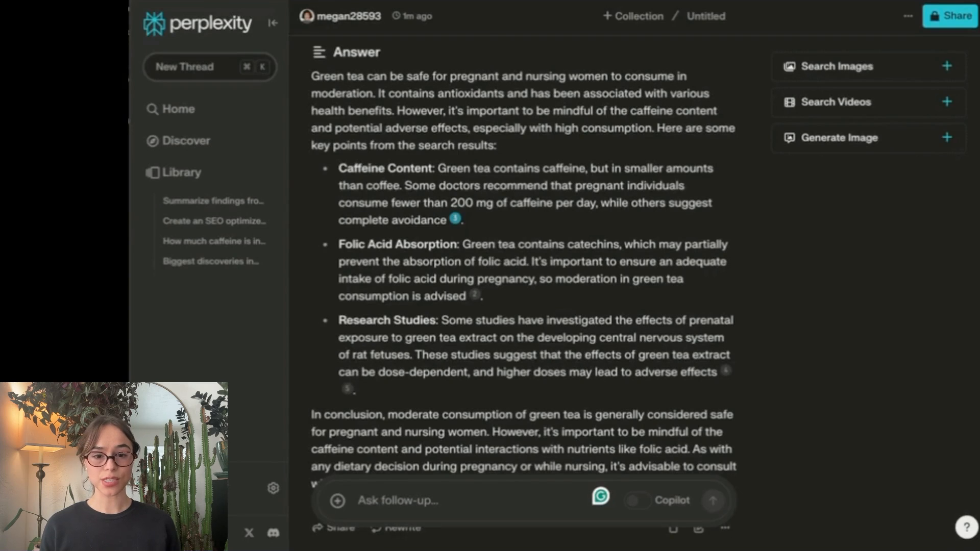
- Ask how to market an Albuquerque, NM tea house to locals and review the strategies
text(I own a tea house in Albuquerque, NM. How can I market my tea house in a way that resonates with locals?)
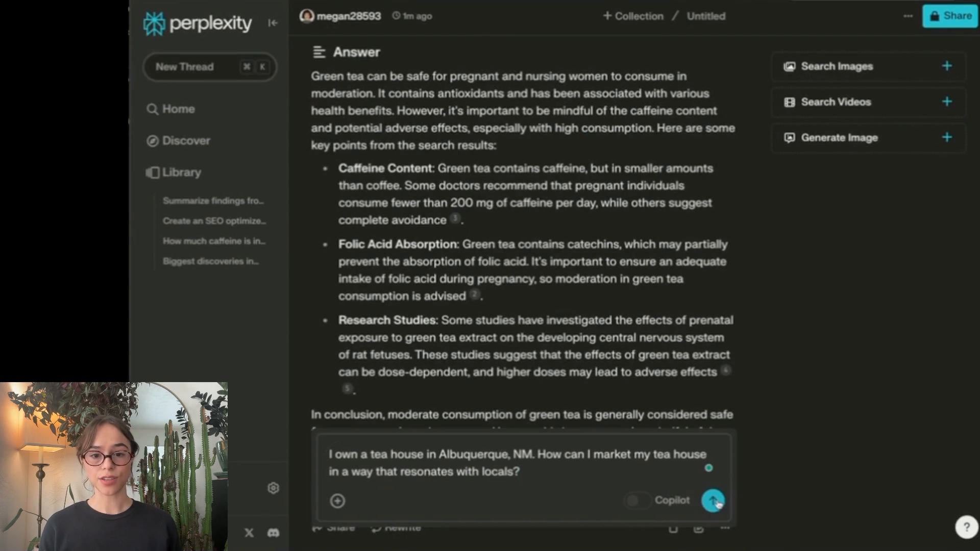
click(713, 501)
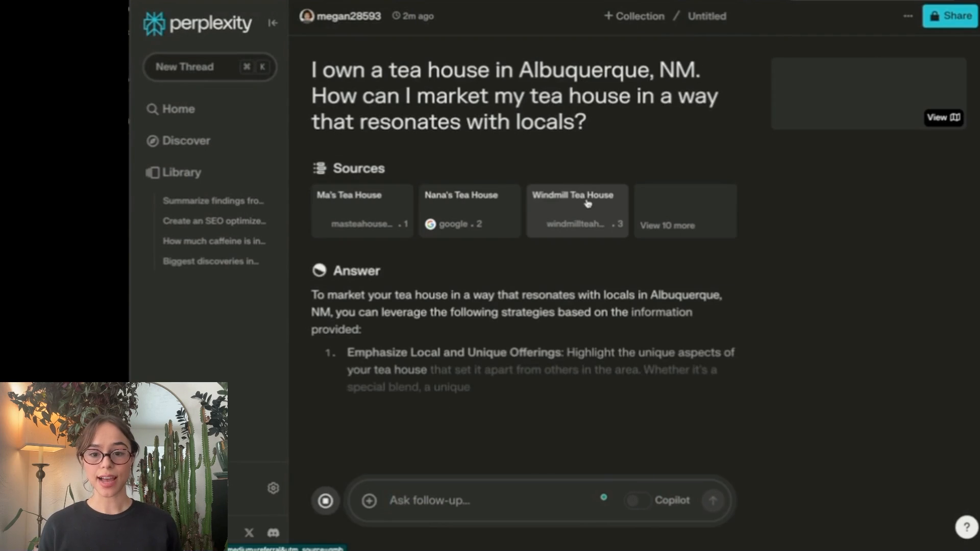
scroll(down, 3)
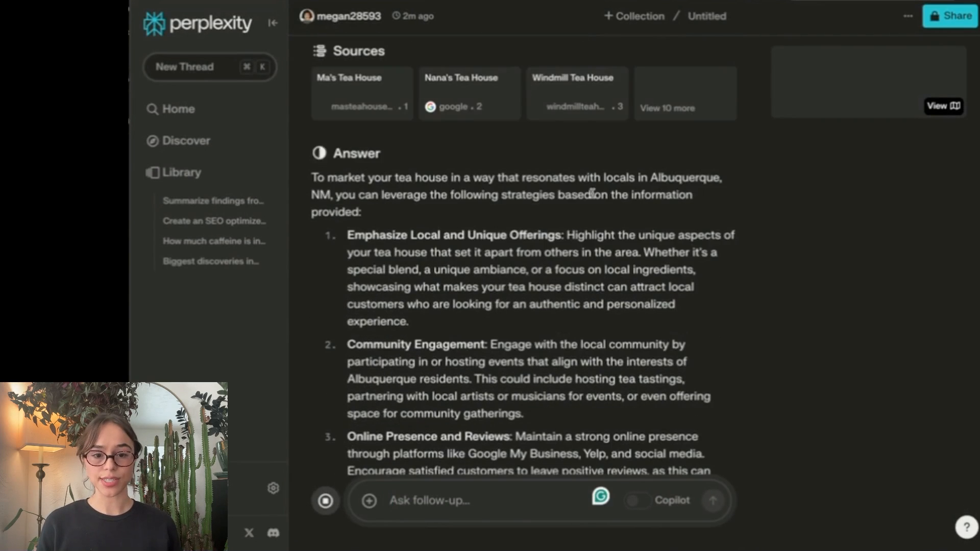
scroll(down, 3)
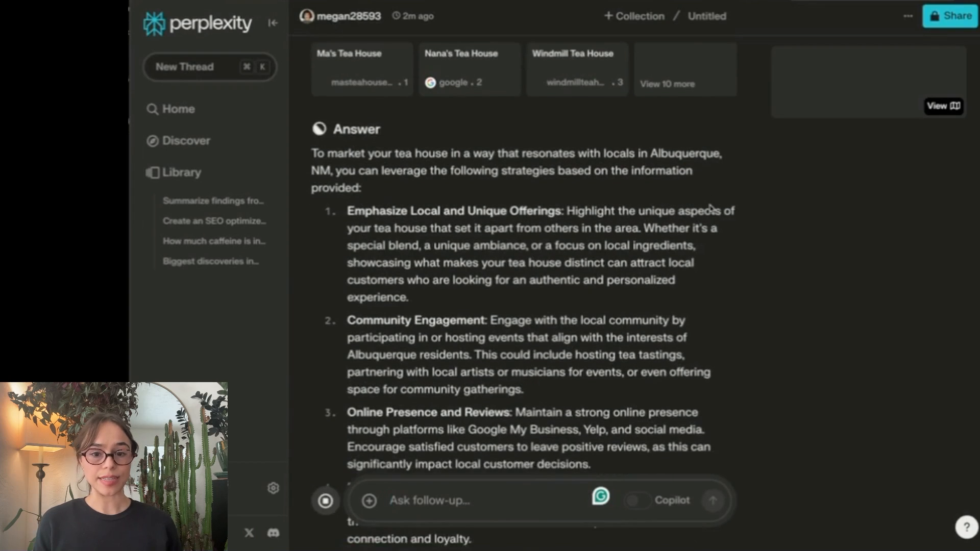
scroll(down, 3)
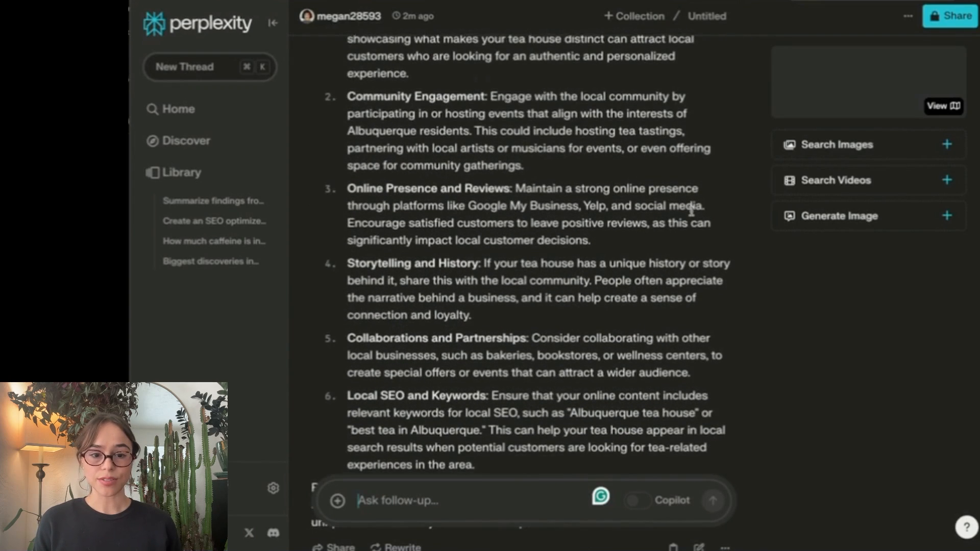
scroll(down, 3)
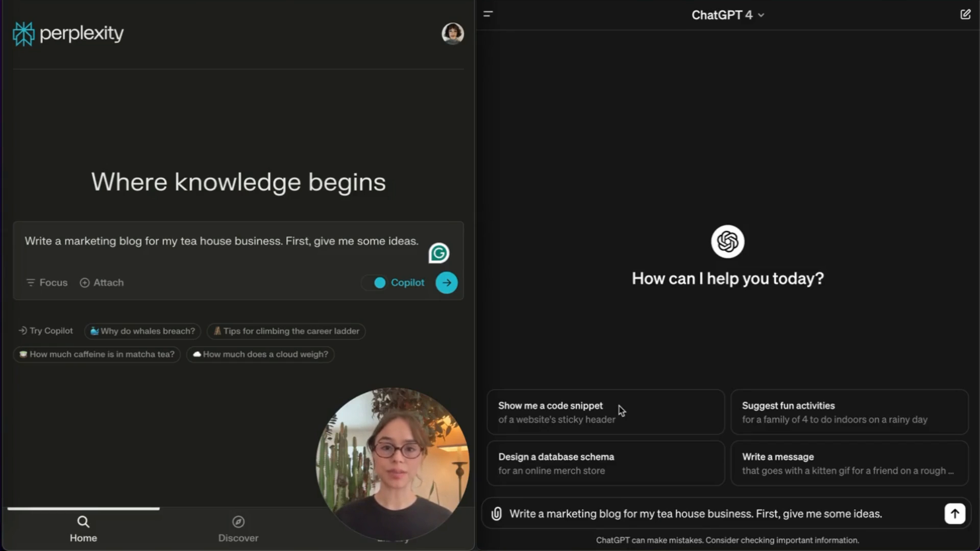
- Submit the tea-house blog ideas prompt to both Perplexity and ChatGPT and review the lists
click(446, 283)
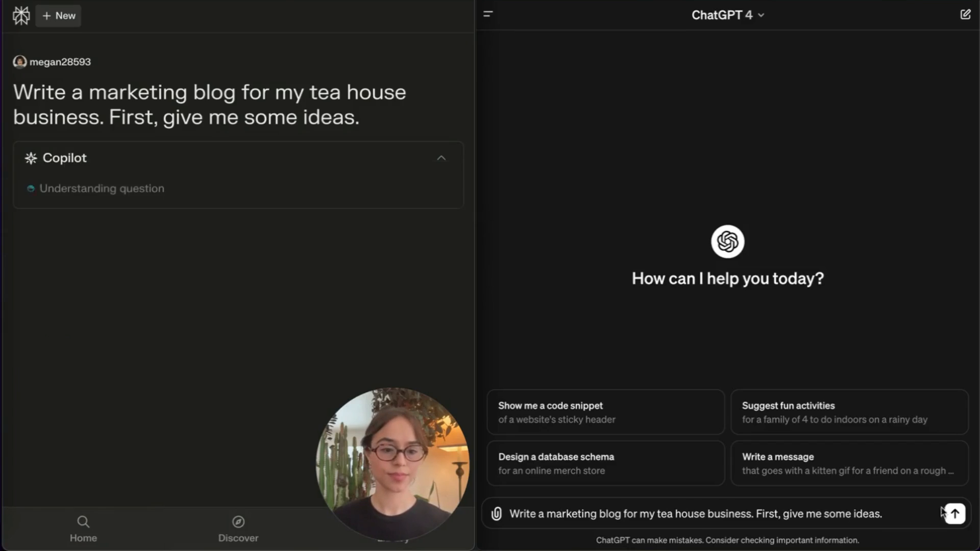
click(954, 514)
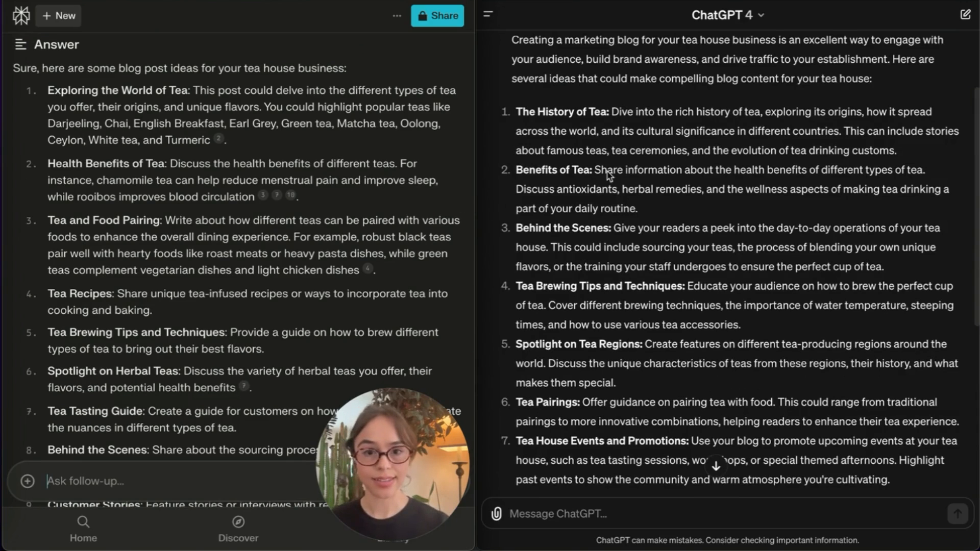
scroll(down, 3)
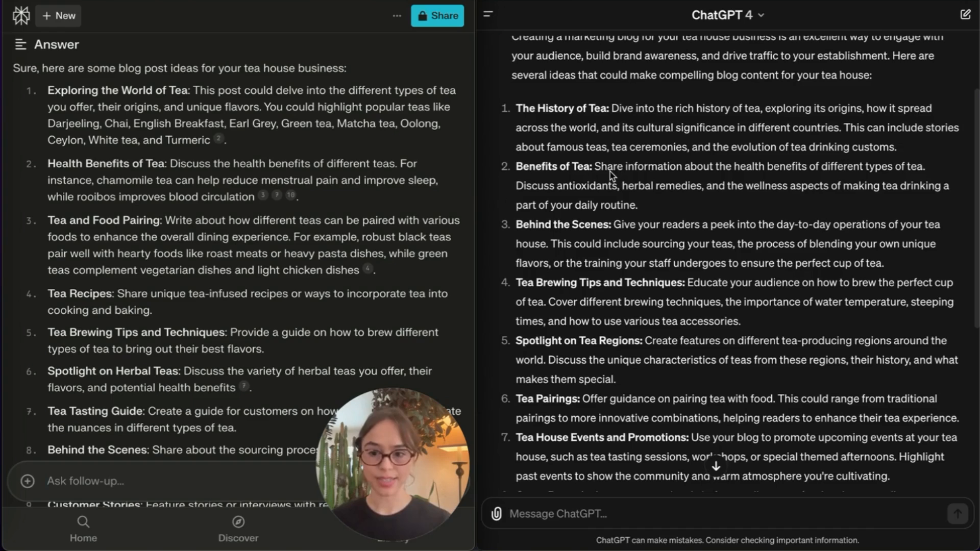
mouse_move(538, 266)
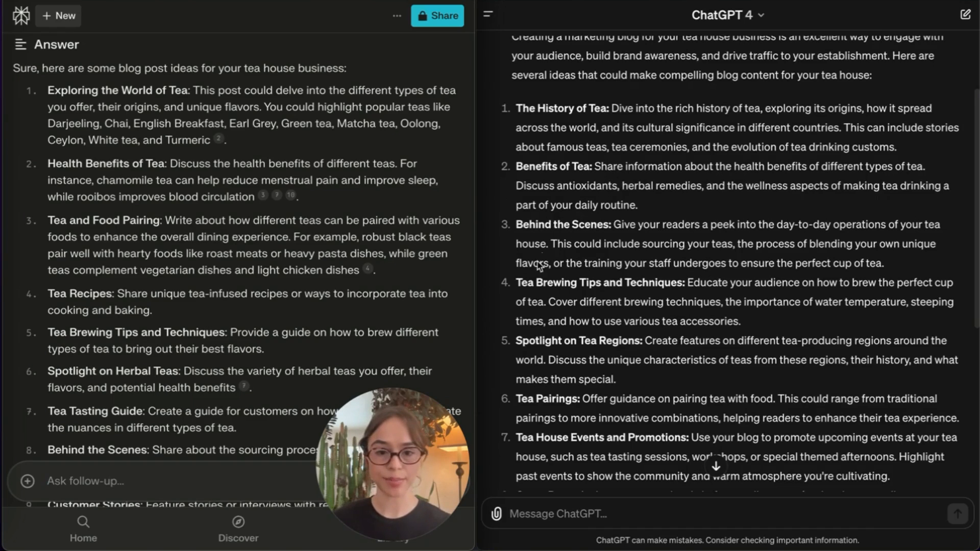
mouse_move(547, 289)
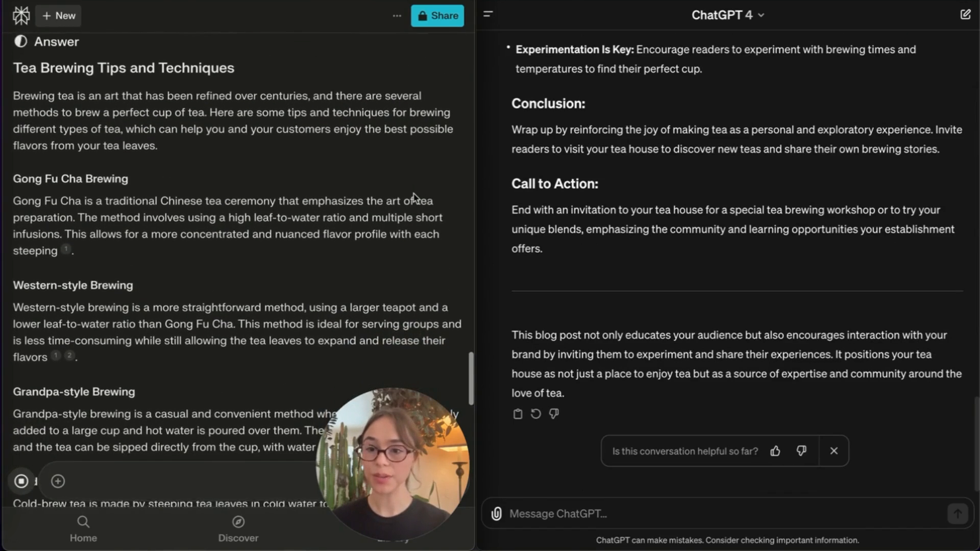
- Scroll through ChatGPT's "Mastering the Art of Tea" post and Perplexity's brewing-techniques guide
scroll(down, 3)
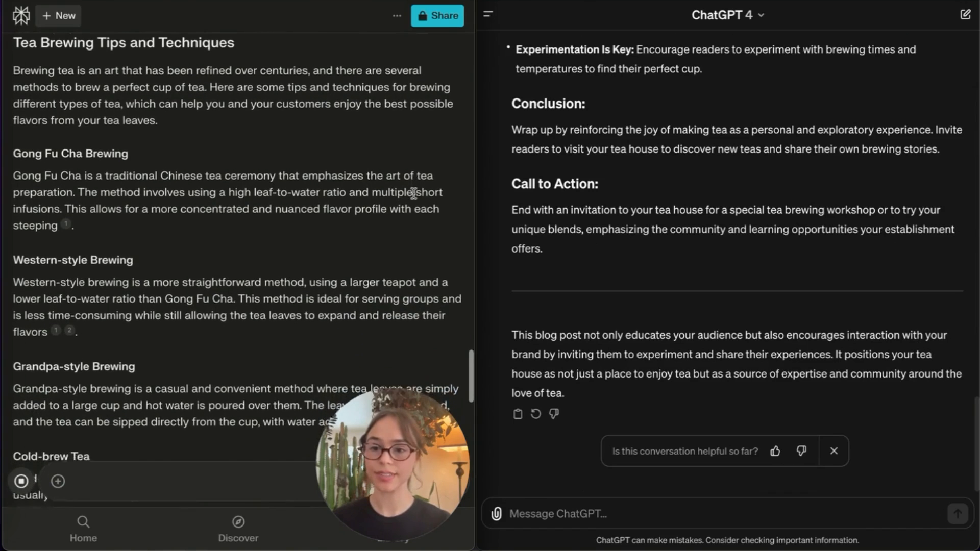
scroll(down, 3)
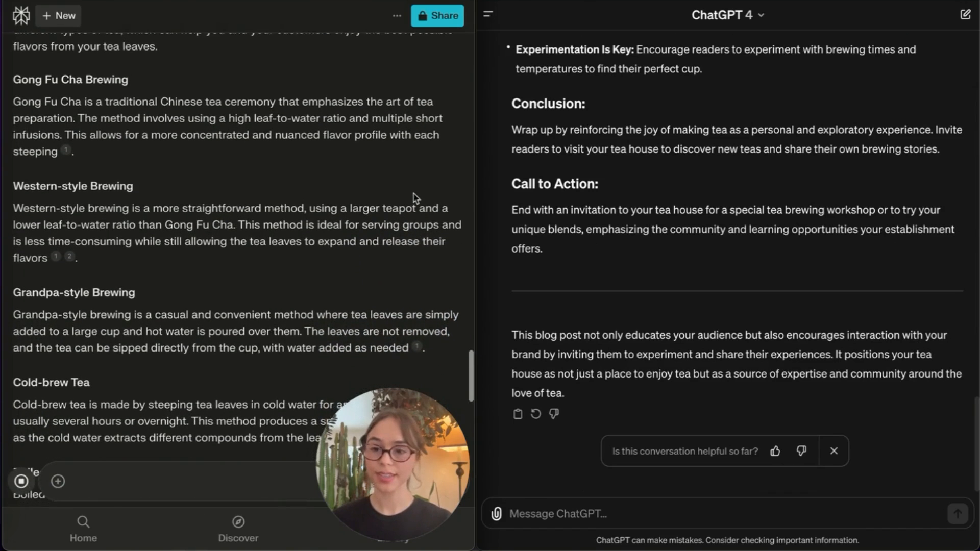
scroll(down, 3)
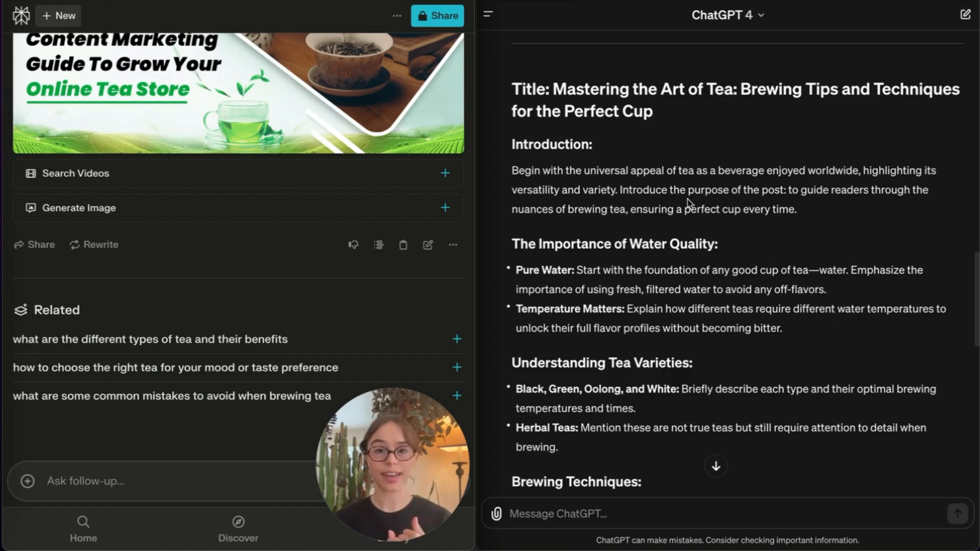
scroll(down, 3)
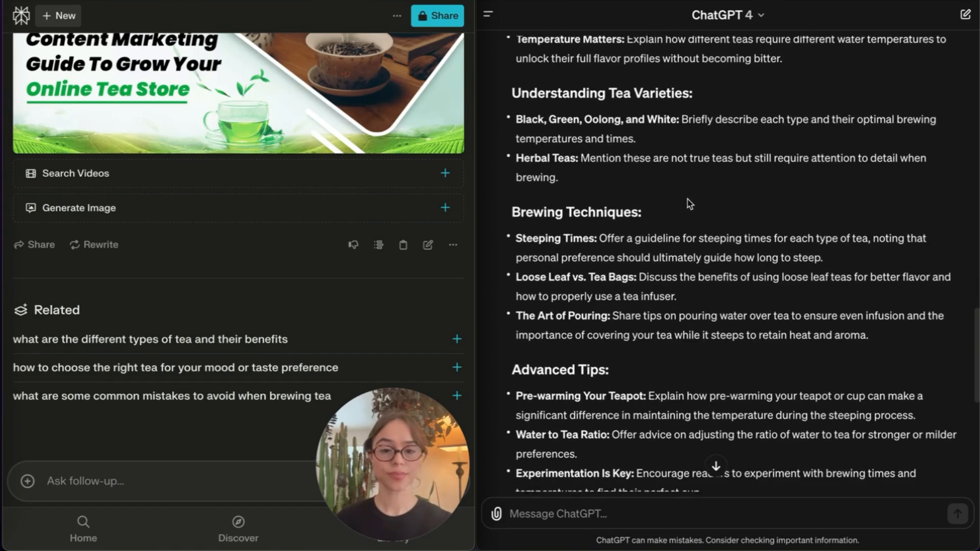
scroll(down, 3)
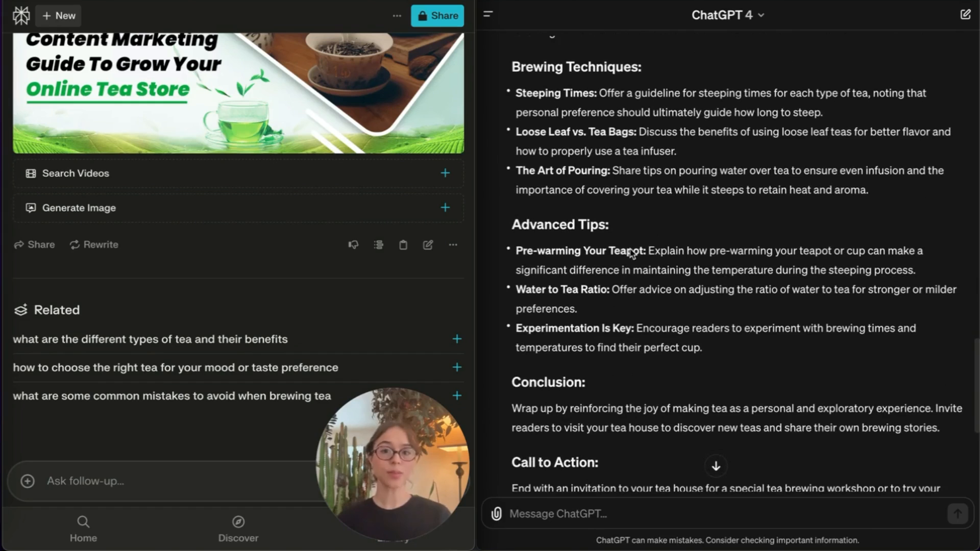